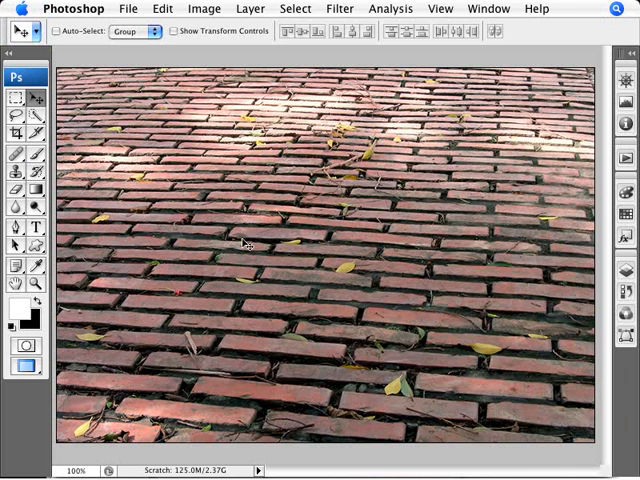
{"action": "mouse_move", "coordinate": [395, 305]}
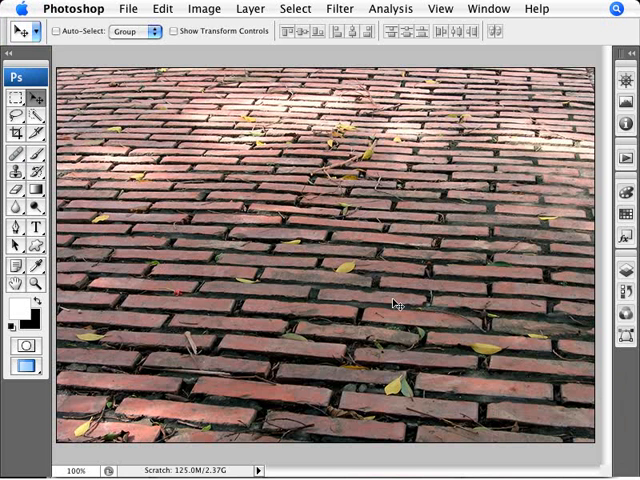
{"action": "mouse_move", "coordinate": [248, 158]}
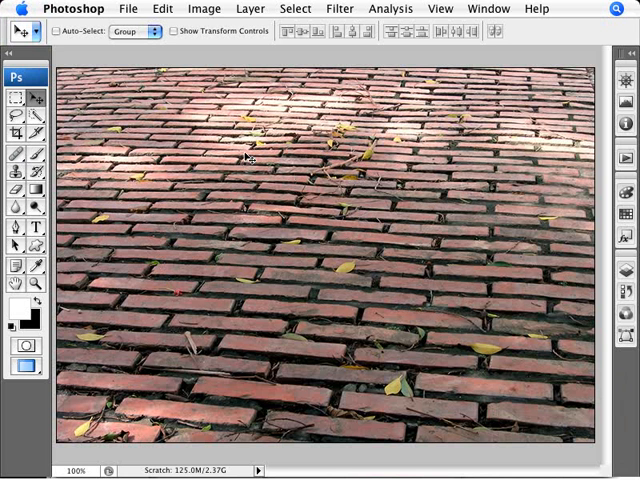
{"action": "mouse_move", "coordinate": [297, 162]}
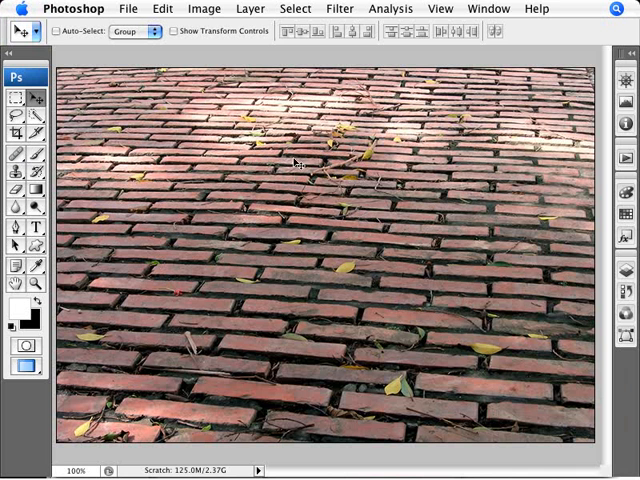
{"action": "mouse_move", "coordinate": [318, 210]}
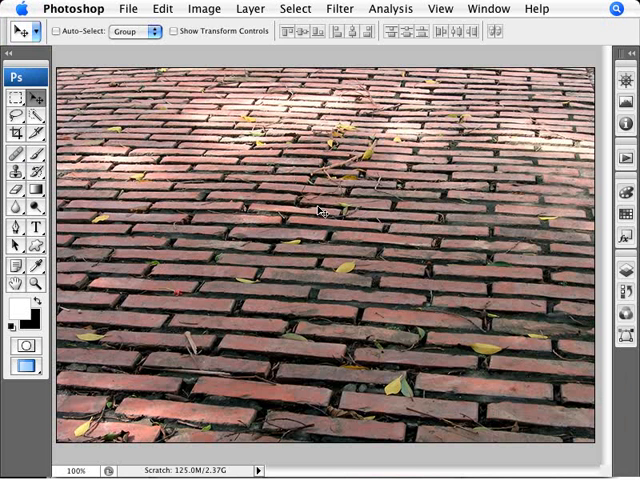
{"action": "mouse_move", "coordinate": [383, 310]}
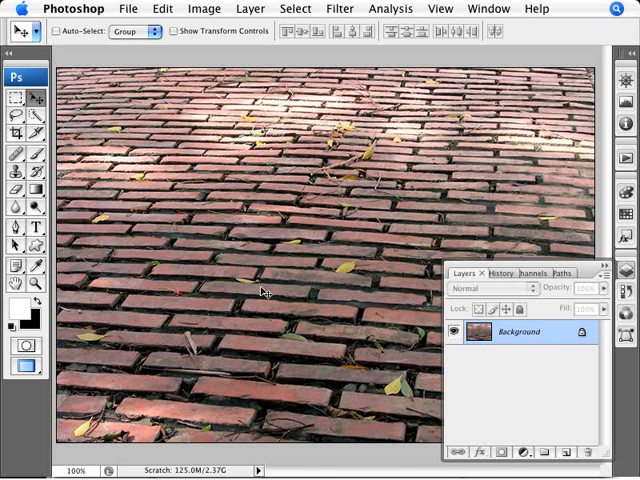
{"action": "mouse_move", "coordinate": [252, 292]}
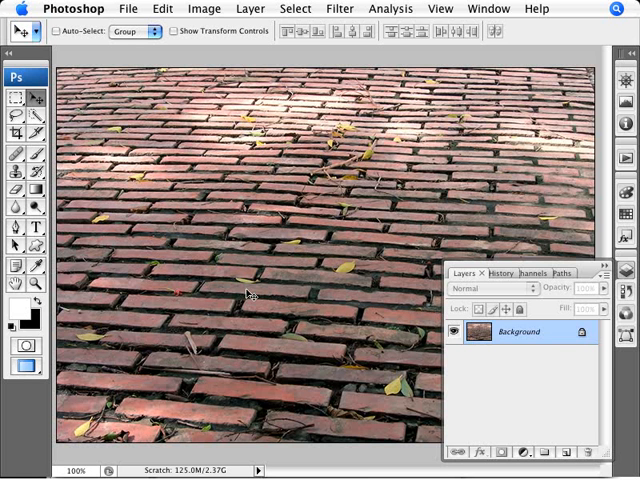
- Type 'CYCLE LANE' on the bricks, then add a new empty layer above the background
{"action": "left_click", "coordinate": [35, 228]}
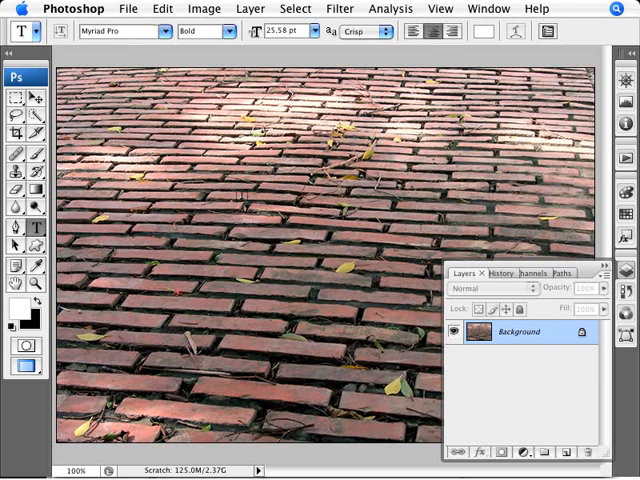
{"action": "left_click", "coordinate": [242, 207]}
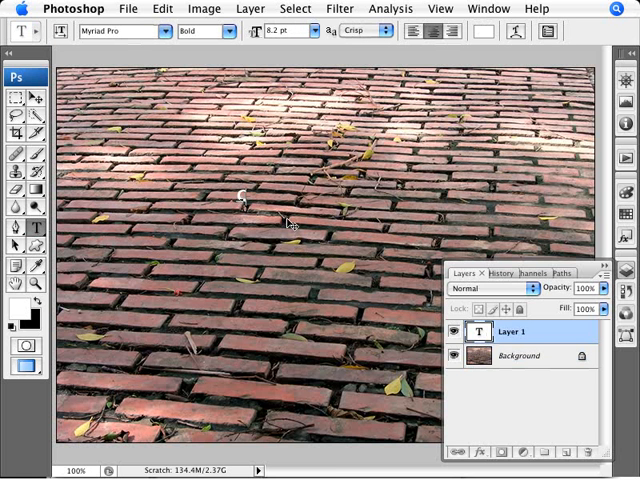
{"action": "type", "text": "CYCLE LANE"}
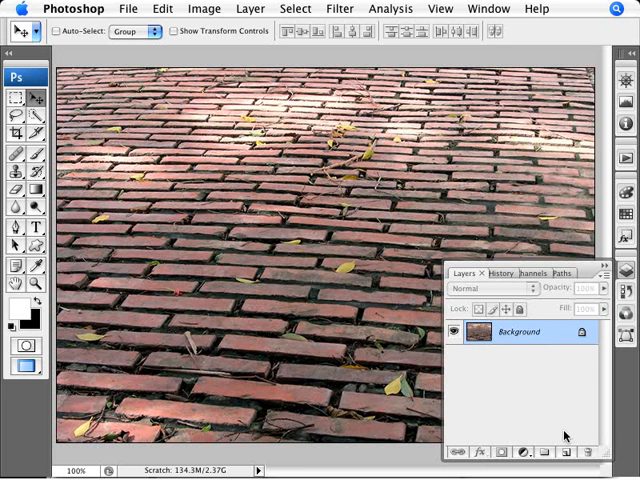
{"action": "left_click", "coordinate": [559, 452]}
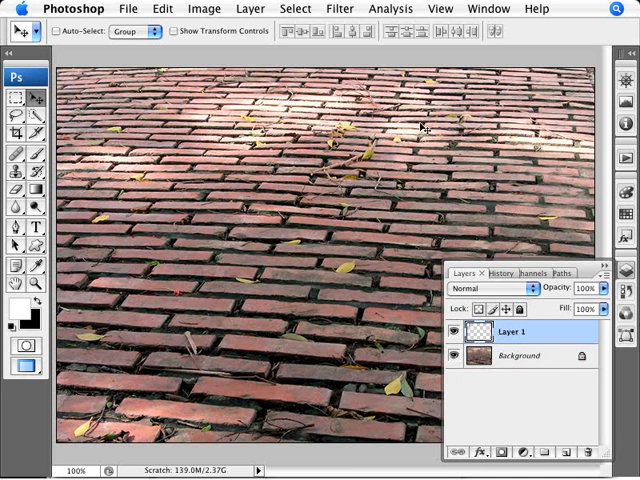
{"action": "left_click", "coordinate": [340, 8]}
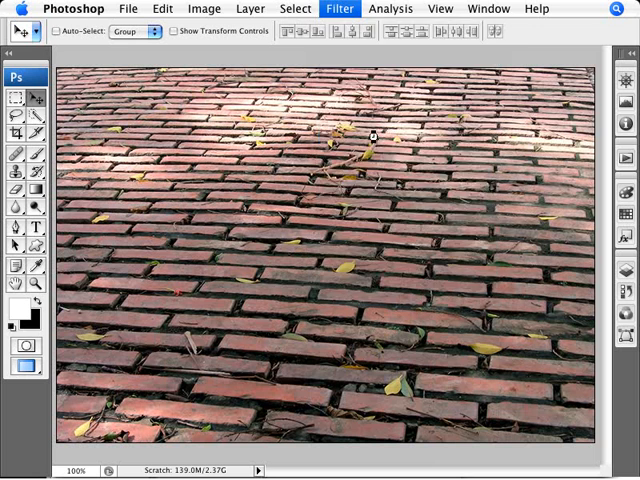
- Launch Filter > Vanishing Point to build a perspective grid over the brick pavement
{"action": "left_click", "coordinate": [339, 8]}
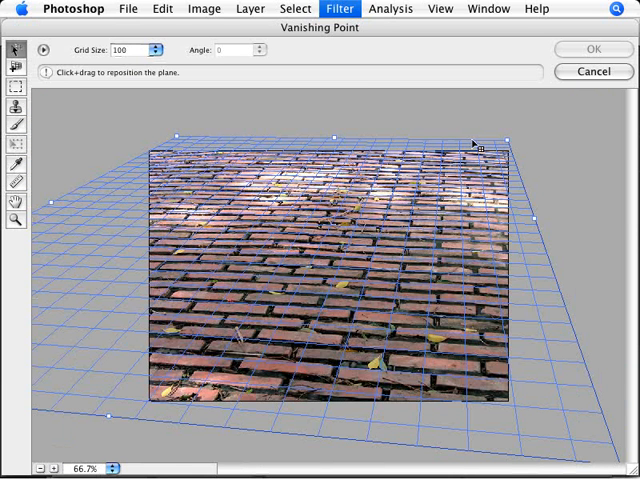
{"action": "mouse_move", "coordinate": [285, 212]}
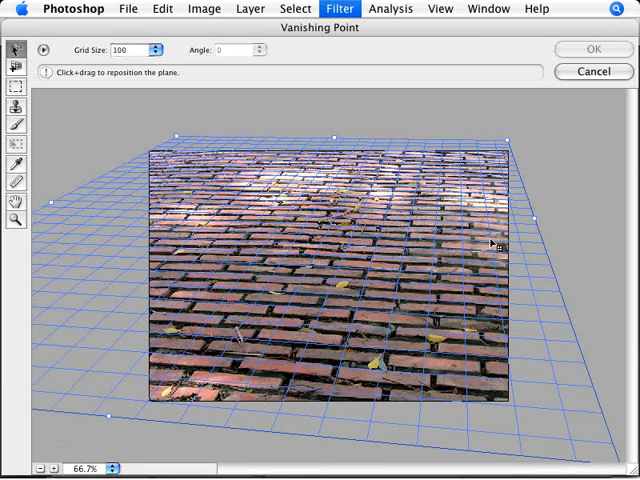
{"action": "mouse_move", "coordinate": [360, 390]}
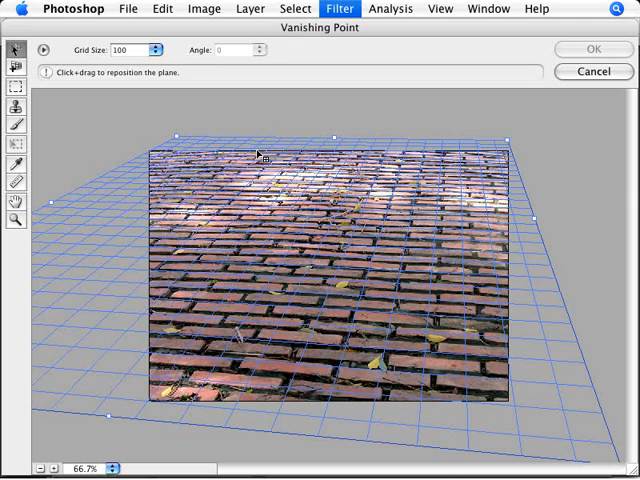
{"action": "mouse_move", "coordinate": [533, 218]}
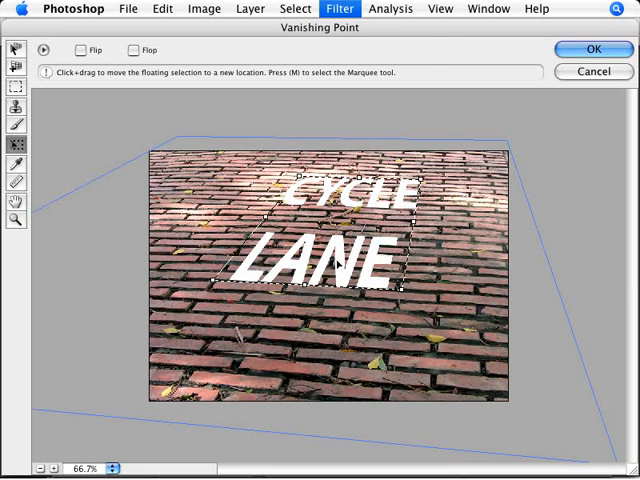
- Apply the perspective lettering onto Layer 1 and bring back the Layers panel
{"action": "left_click", "coordinate": [592, 48]}
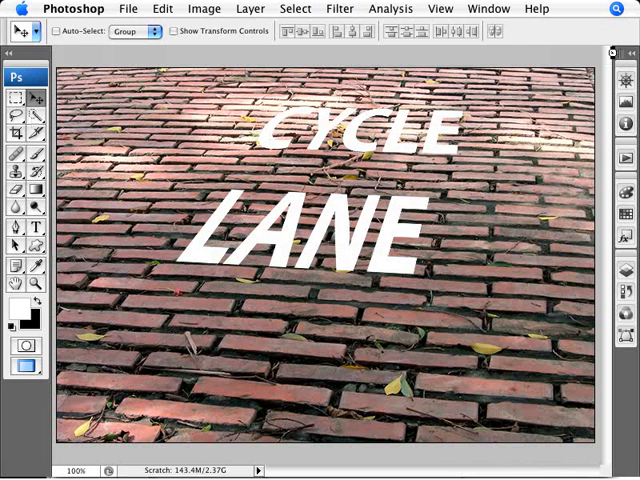
{"action": "mouse_move", "coordinate": [432, 228]}
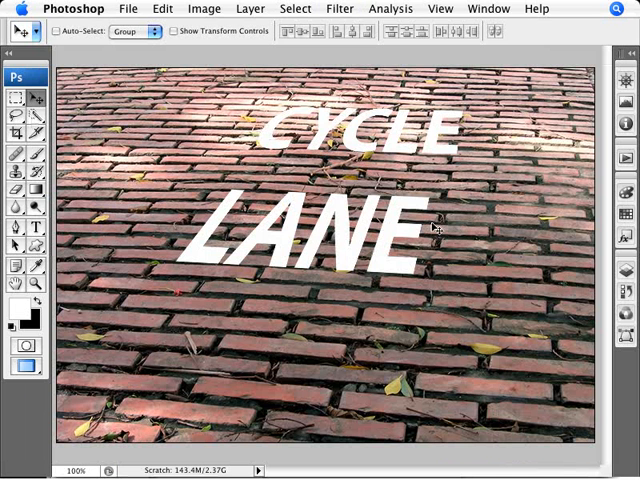
{"action": "left_click", "coordinate": [340, 9]}
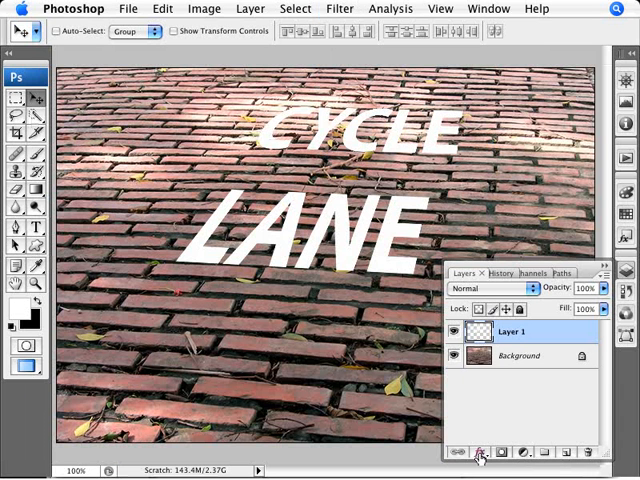
- Split Layer 1's Underlying Layer Blend If sliders to about 49/150 so brick gaps show
{"action": "left_click", "coordinate": [480, 453]}
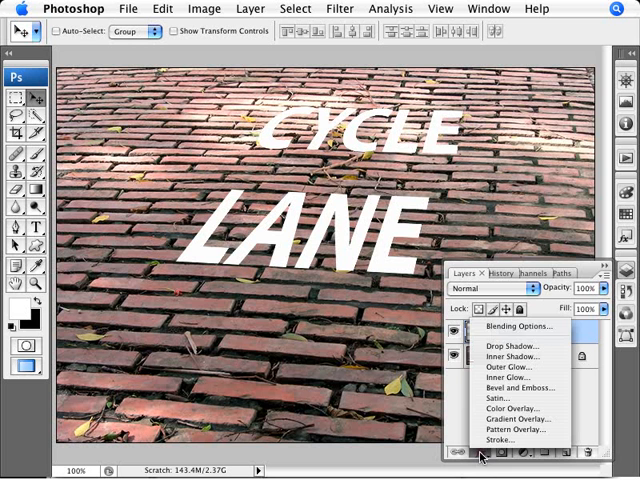
{"action": "left_click", "coordinate": [513, 328]}
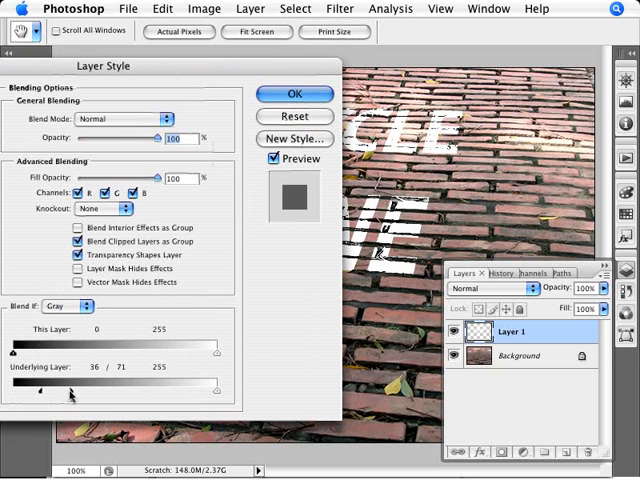
{"action": "left_click_drag", "start_coordinate": [40, 393], "coordinate": [14, 393]}
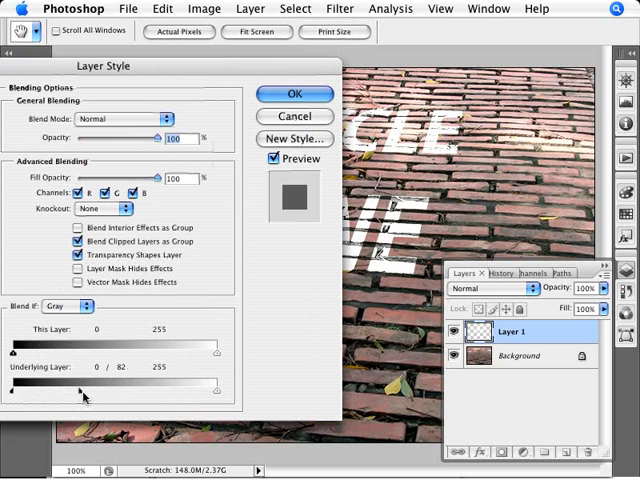
{"action": "left_click_drag", "start_coordinate": [88, 394], "coordinate": [105, 394]}
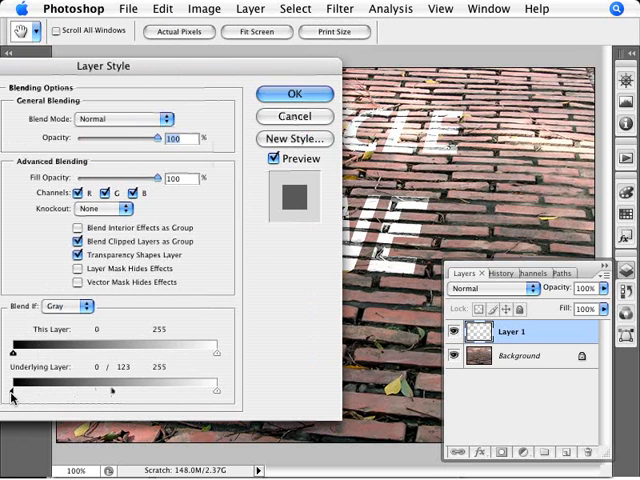
{"action": "left_click_drag", "start_coordinate": [15, 390], "coordinate": [33, 390]}
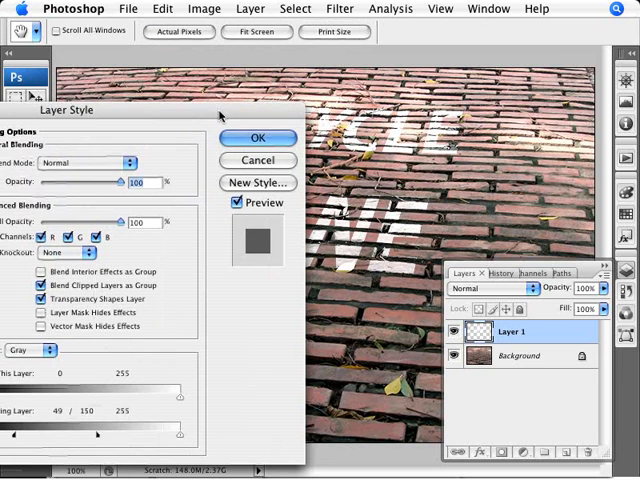
{"action": "left_click", "coordinate": [257, 138]}
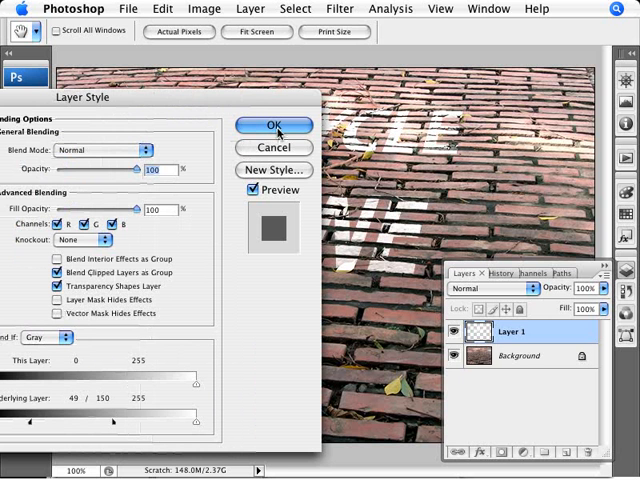
{"action": "left_click", "coordinate": [273, 124]}
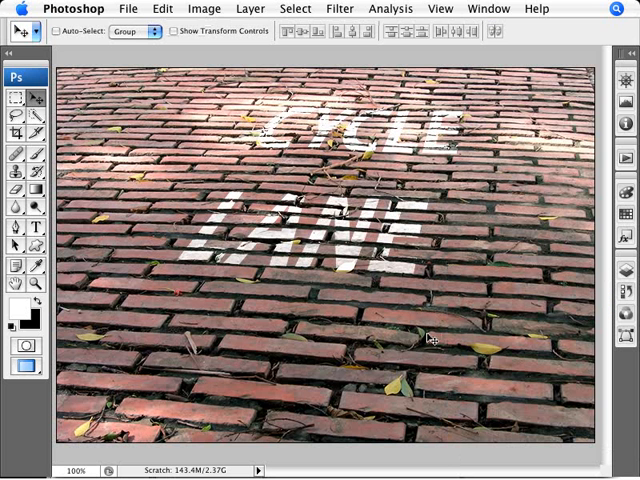
{"action": "mouse_move", "coordinate": [280, 388]}
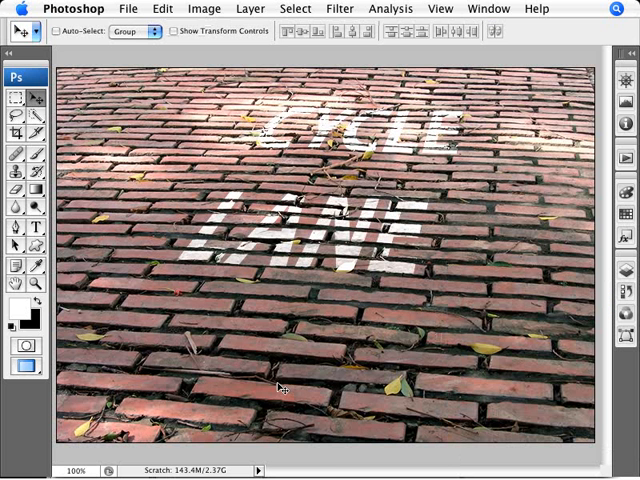
{"action": "mouse_move", "coordinate": [220, 328]}
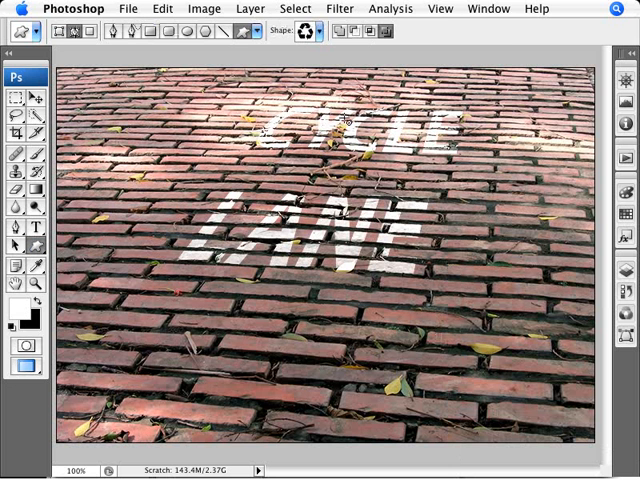
- Replace the current custom shapes with the Symbols set containing the bicycle
{"action": "left_click", "coordinate": [305, 31]}
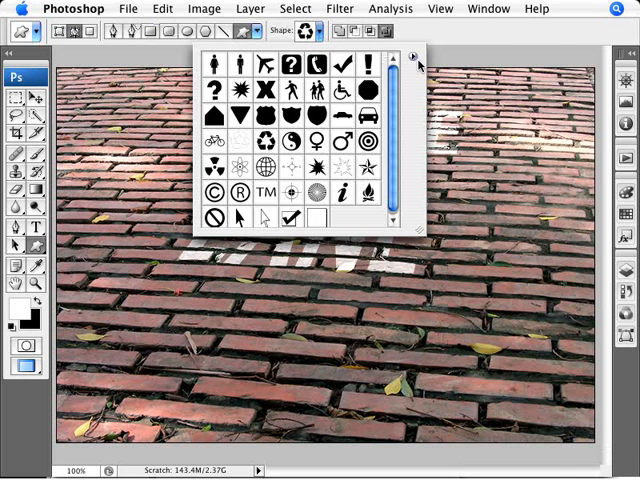
{"action": "left_click", "coordinate": [416, 57]}
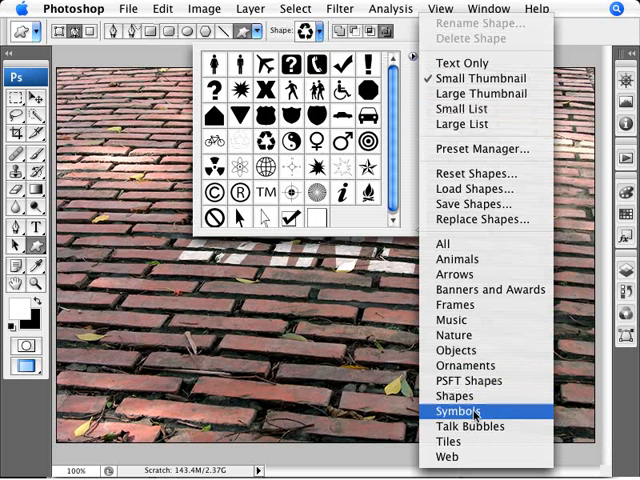
{"action": "left_click", "coordinate": [459, 411]}
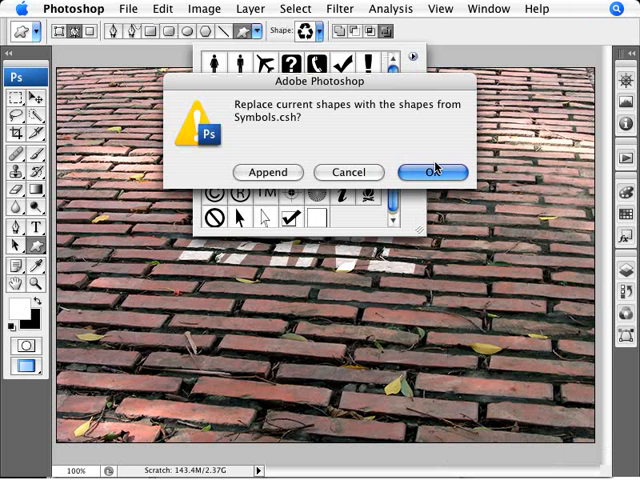
{"action": "left_click", "coordinate": [432, 171]}
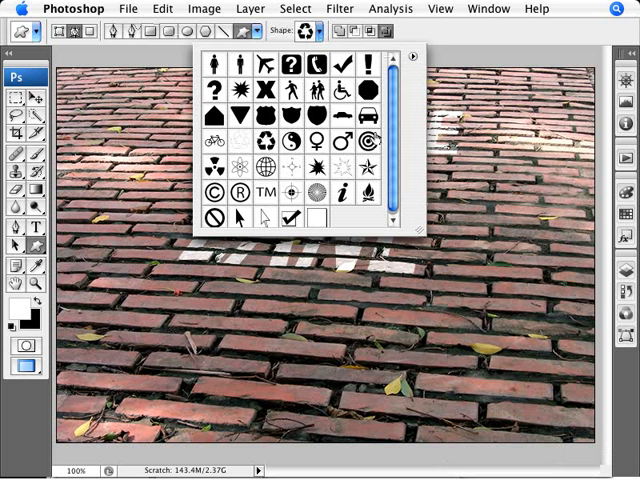
{"action": "mouse_move", "coordinate": [370, 137]}
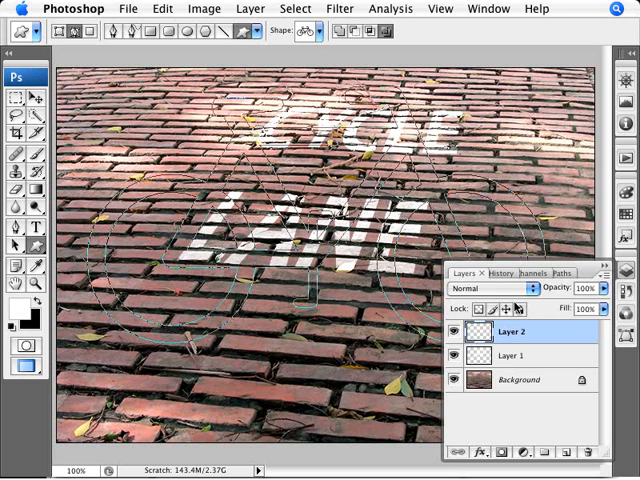
- Load the drawn bicycle work path from the Paths panel as a selection on Layer 2
{"action": "left_click", "coordinate": [565, 273]}
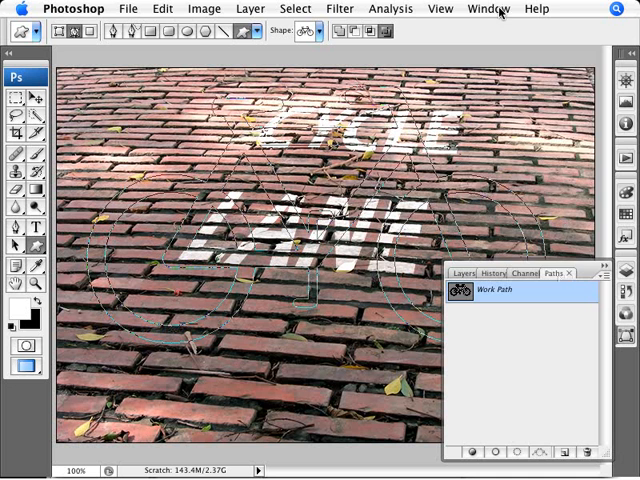
{"action": "left_click", "coordinate": [483, 9]}
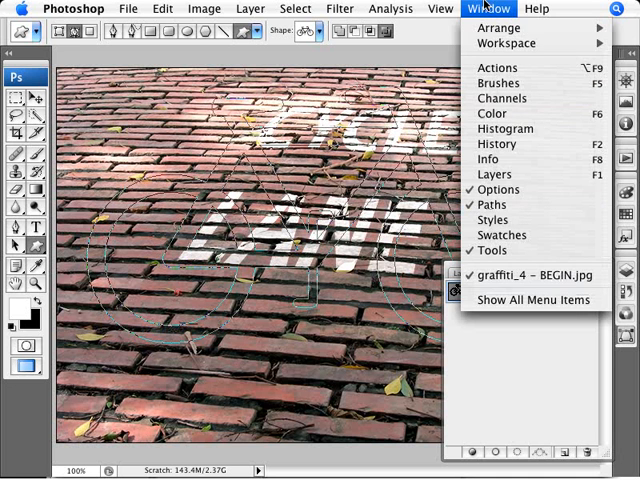
{"action": "left_click", "coordinate": [494, 204]}
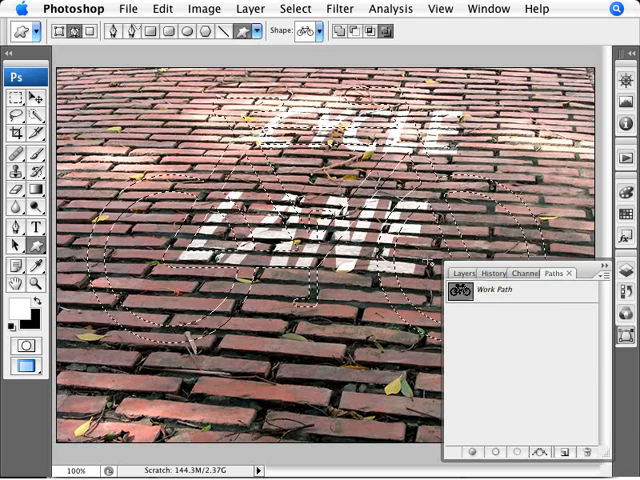
{"action": "left_click", "coordinate": [463, 273]}
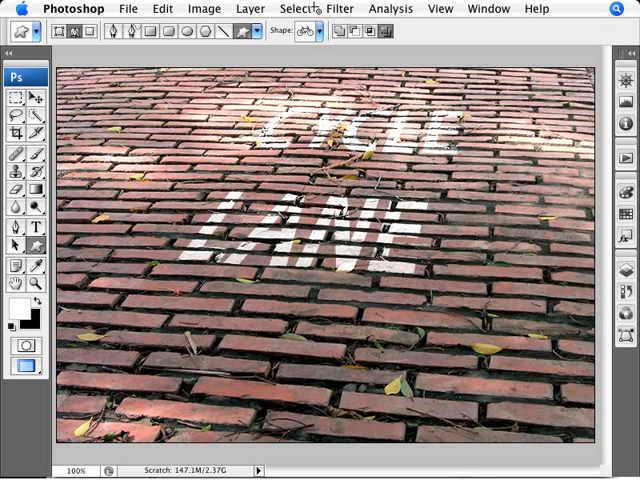
- Launch the Vanishing Point filter from the Filter menu again for the bicycle
{"action": "left_click", "coordinate": [339, 8]}
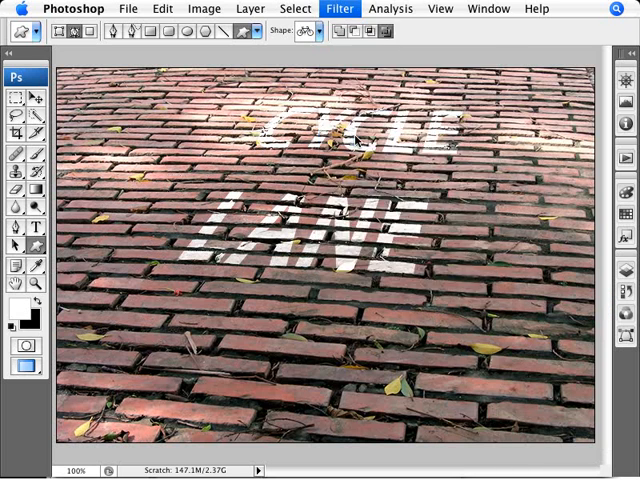
{"action": "left_click", "coordinate": [339, 8]}
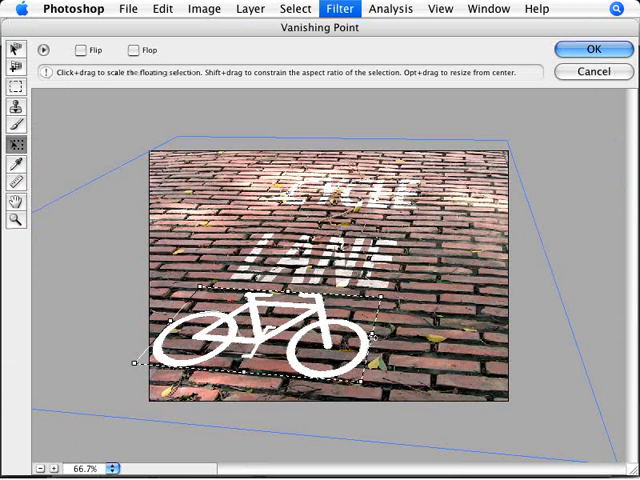
- Enlarge the pasted bicycle and drag it lower onto the perspective plane beneath LANE
{"action": "left_click_drag", "start_coordinate": [270, 340], "coordinate": [270, 320]}
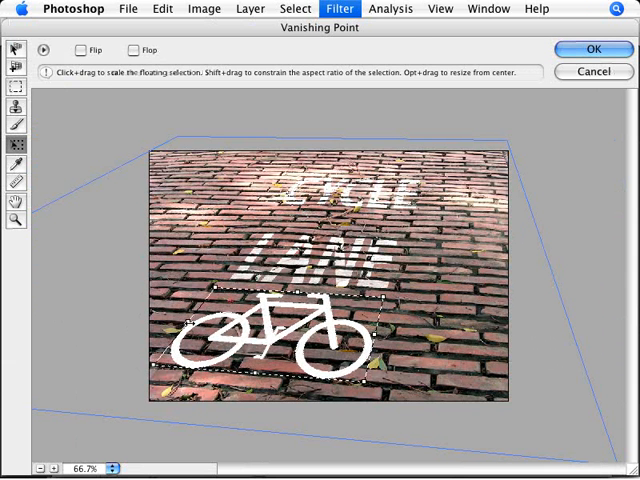
{"action": "left_click_drag", "start_coordinate": [280, 340], "coordinate": [290, 310]}
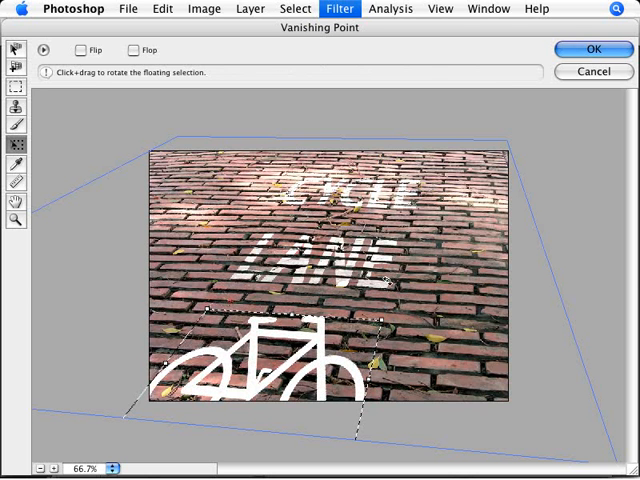
{"action": "mouse_move", "coordinate": [348, 347]}
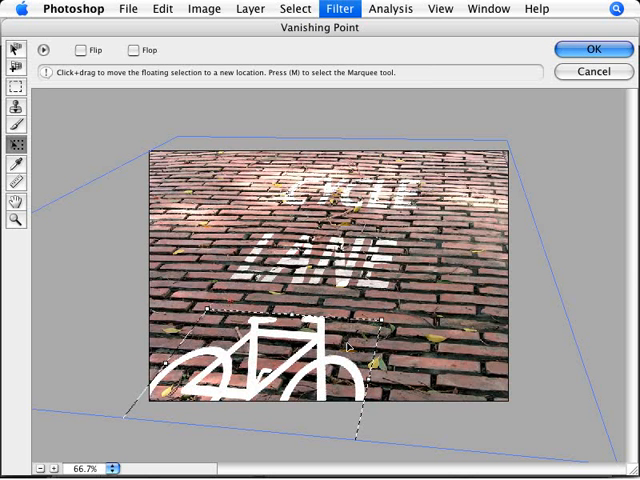